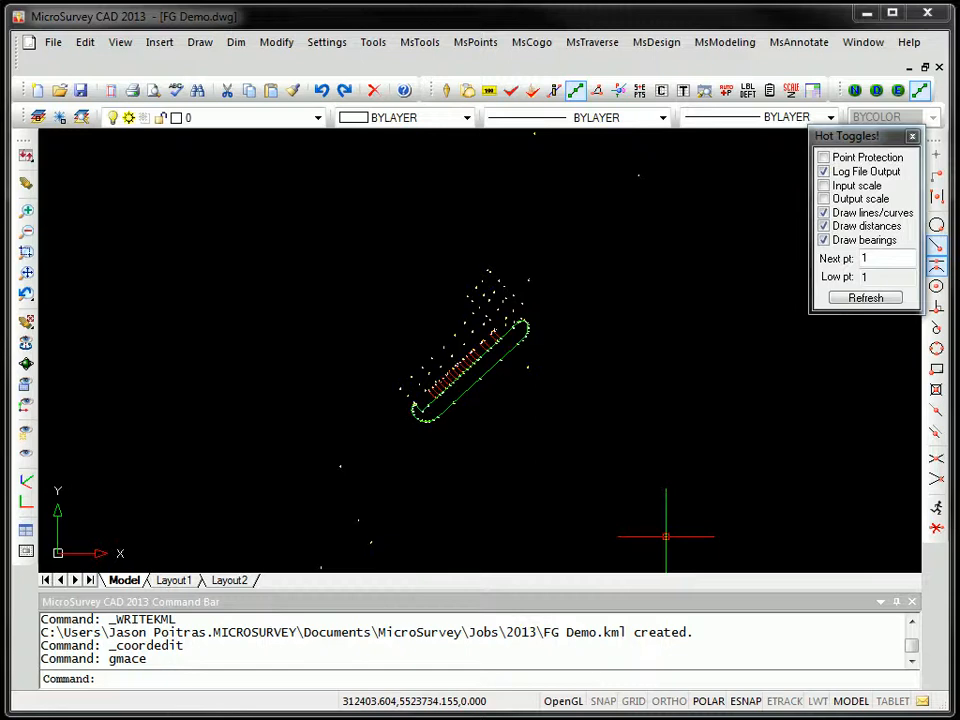
pyautogui.moveTo(505, 472)
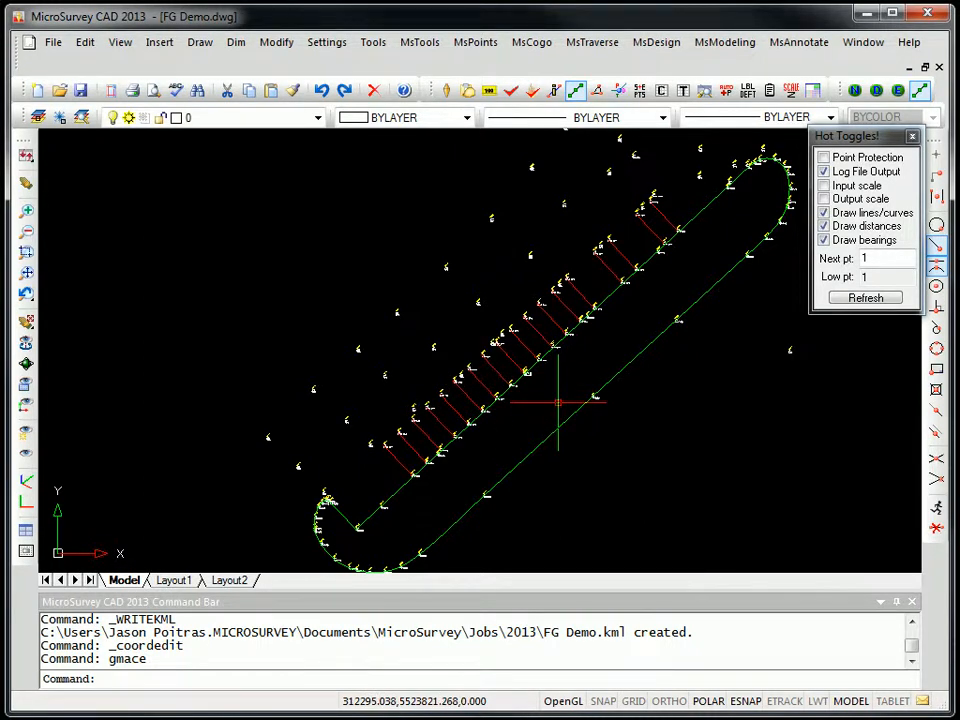
pyautogui.moveTo(608, 330)
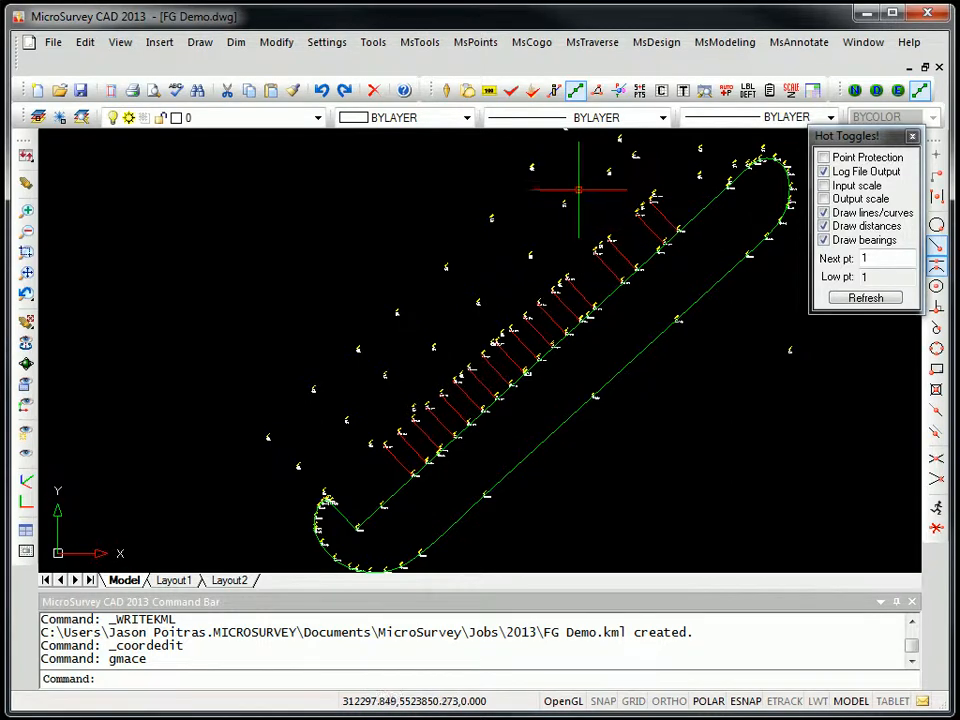
pyautogui.moveTo(430, 345)
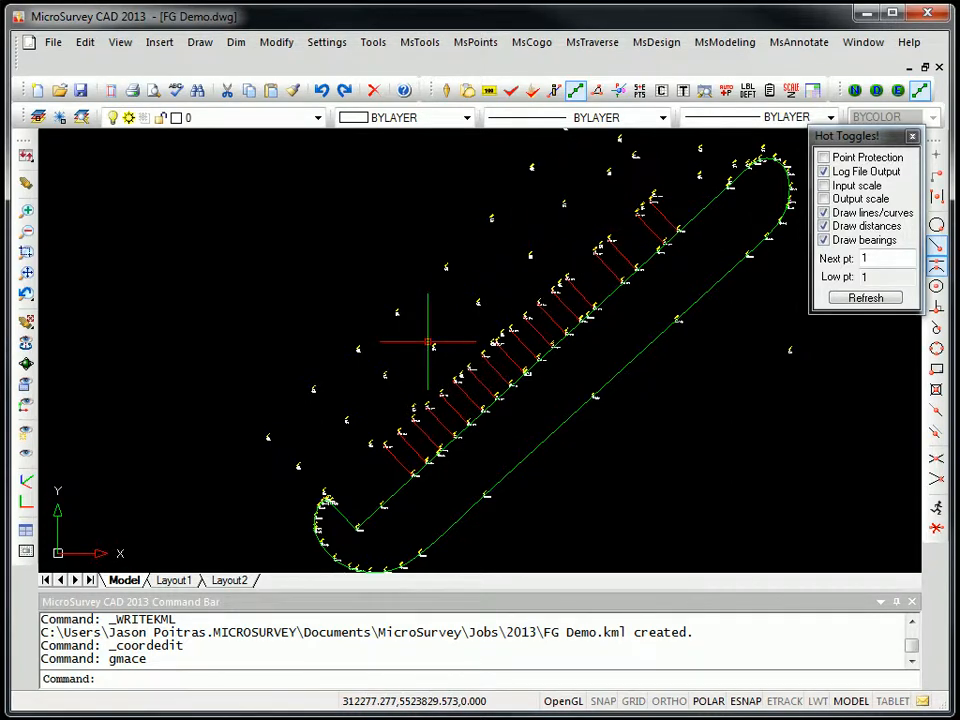
pyautogui.moveTo(485, 402)
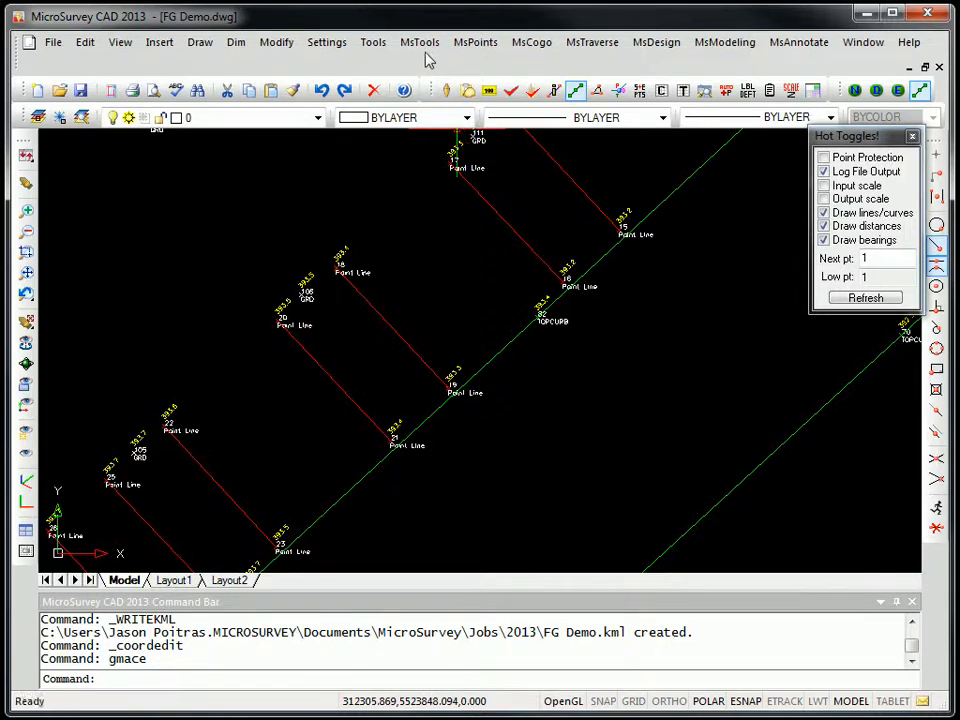
# Open the Active Coordinate Editor from the MsPoints menu.
pyautogui.click(475, 42)
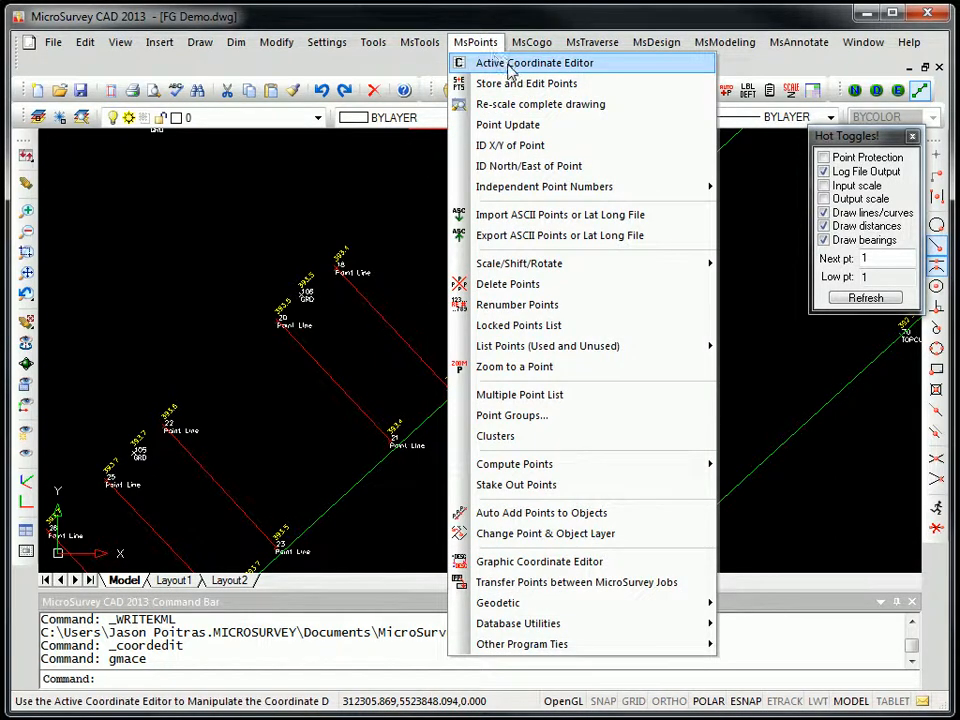
pyautogui.click(534, 62)
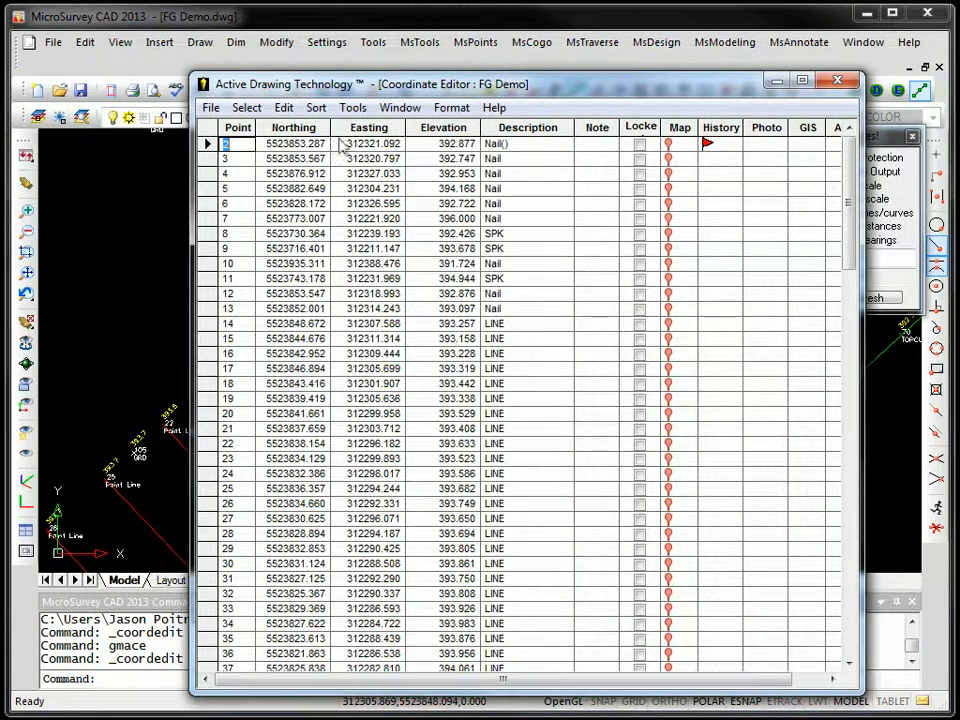
pyautogui.moveTo(412, 166)
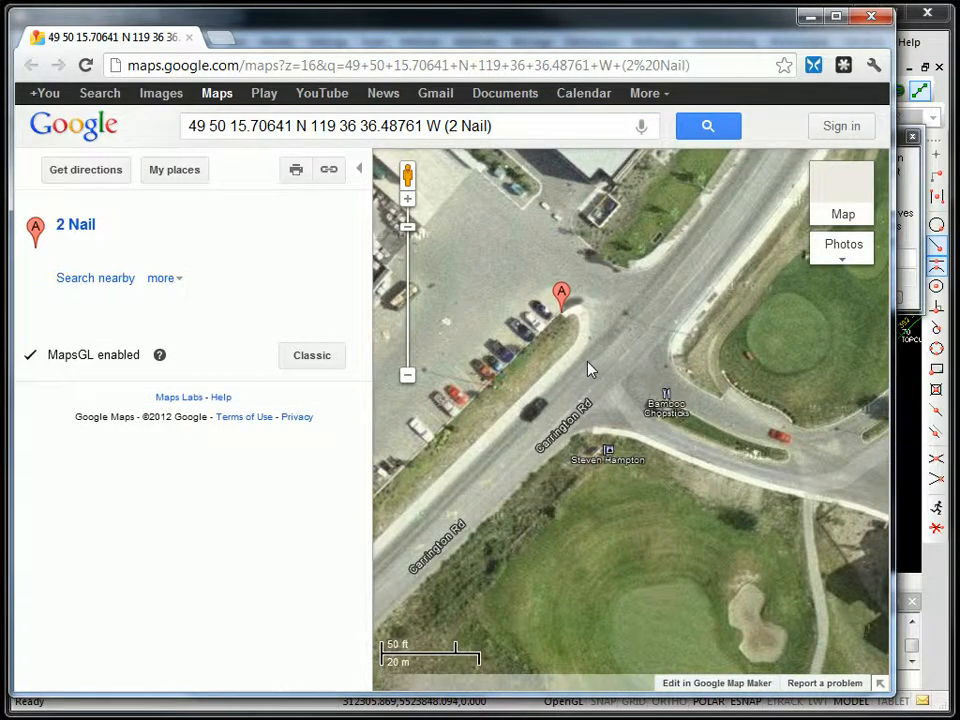
# Pan the Google Maps satellite view toward the parking lot beside point 2 Nail.
pyautogui.moveTo(590, 370); pyautogui.dragTo(685, 345)
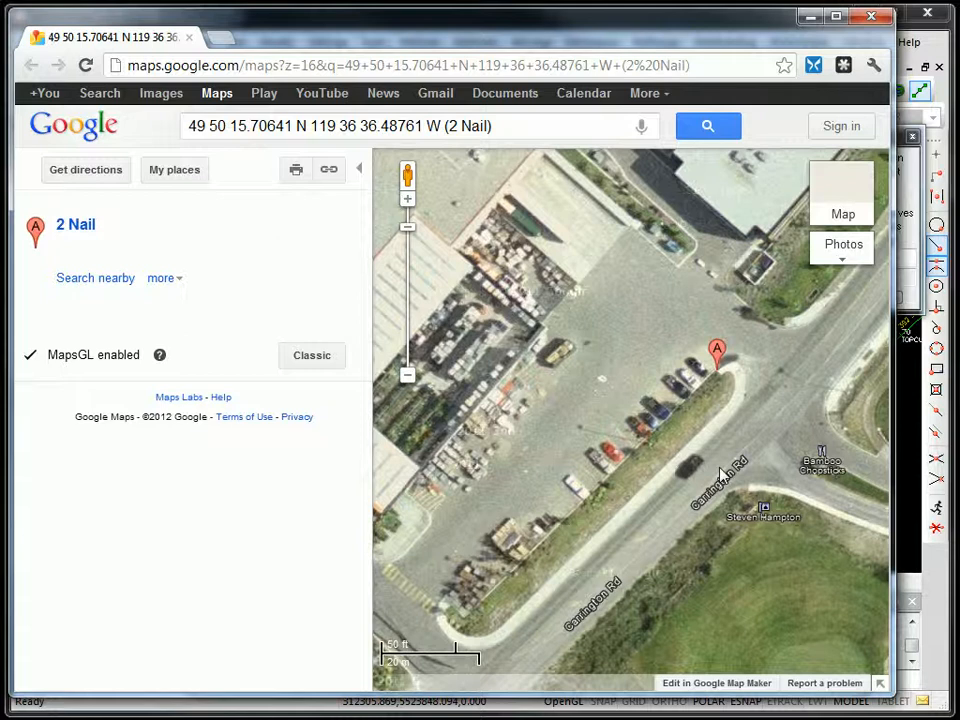
pyautogui.moveTo(715, 432)
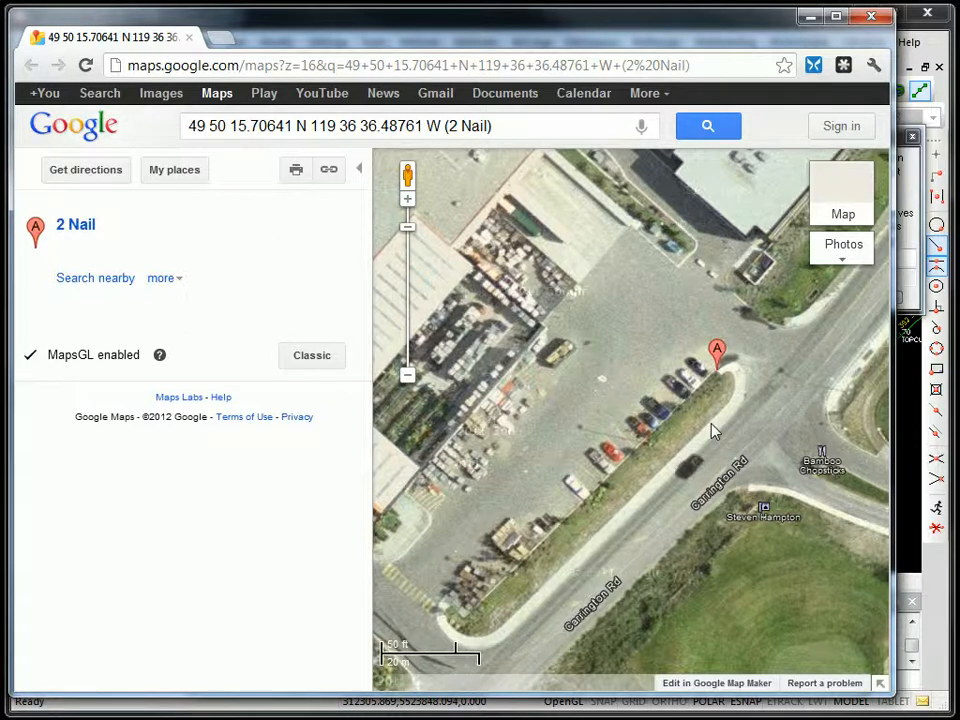
pyautogui.moveTo(740, 477)
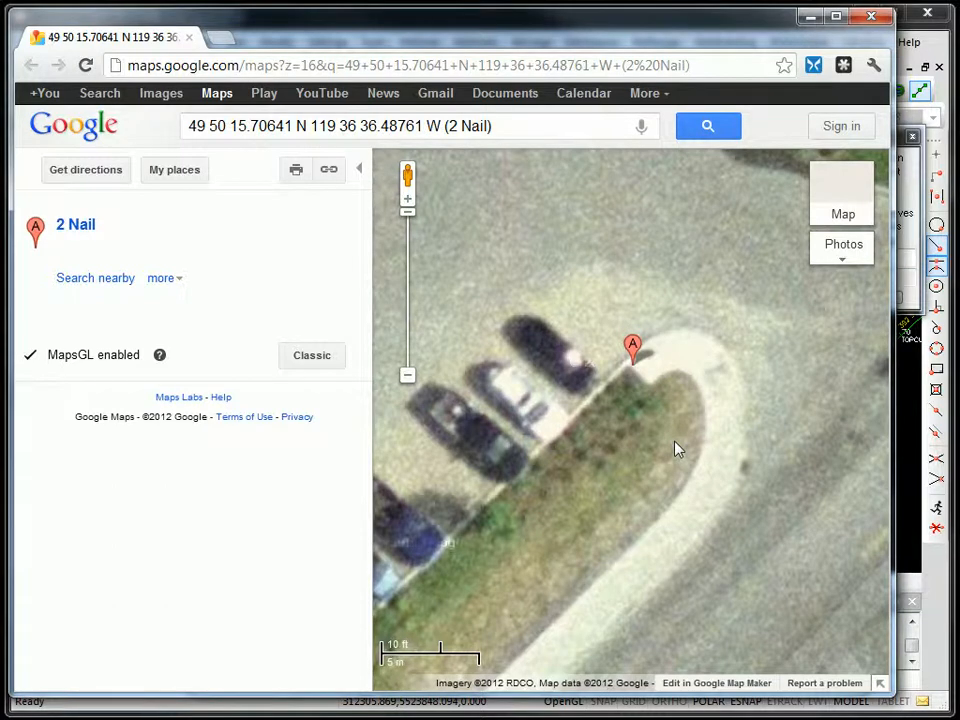
pyautogui.moveTo(685, 447)
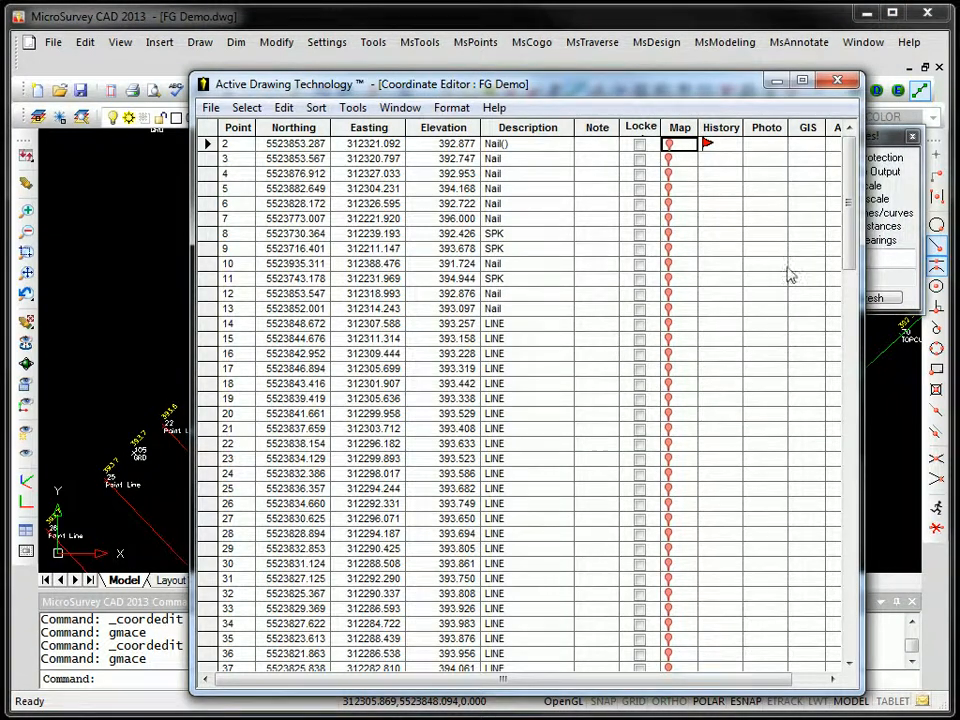
# Show point 25 in the online map, then close the Coordinate Editor.
pyautogui.click(679, 488)
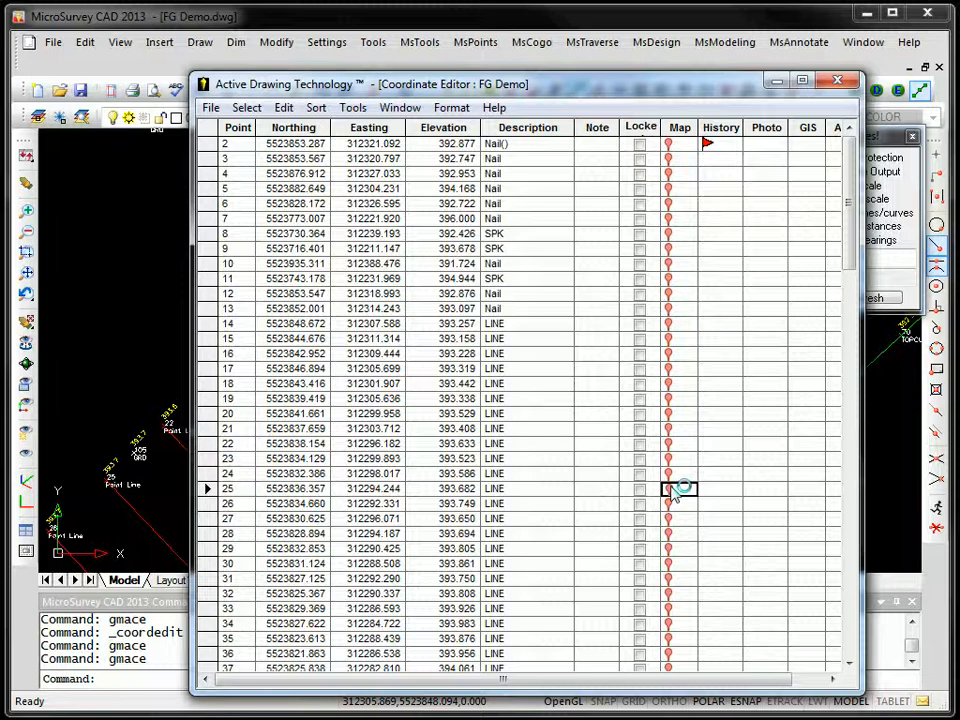
pyautogui.click(679, 489)
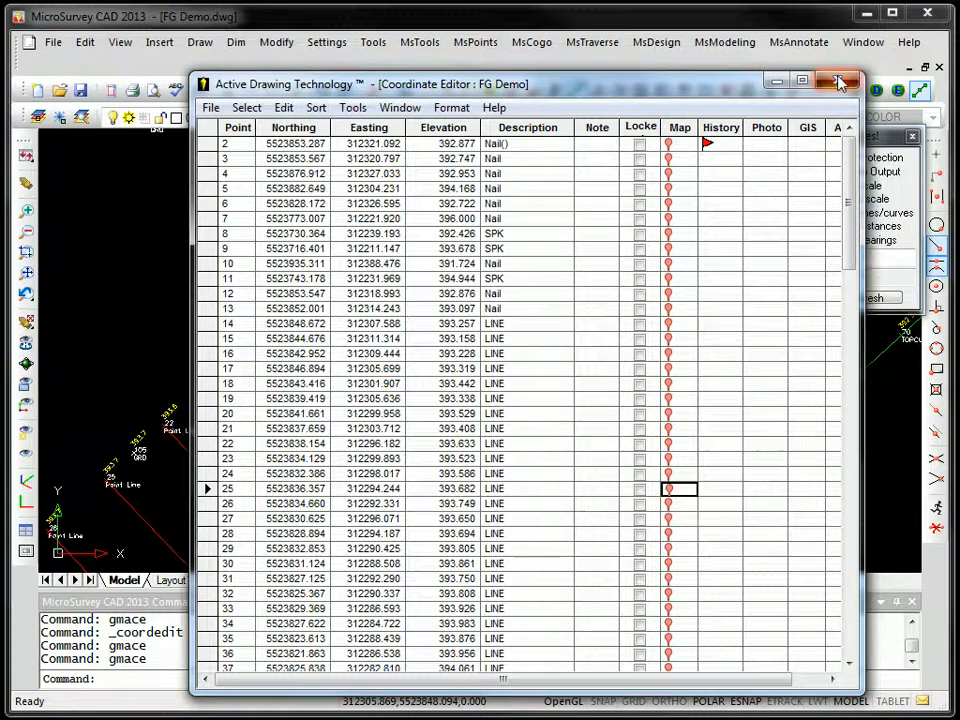
pyautogui.click(837, 84)
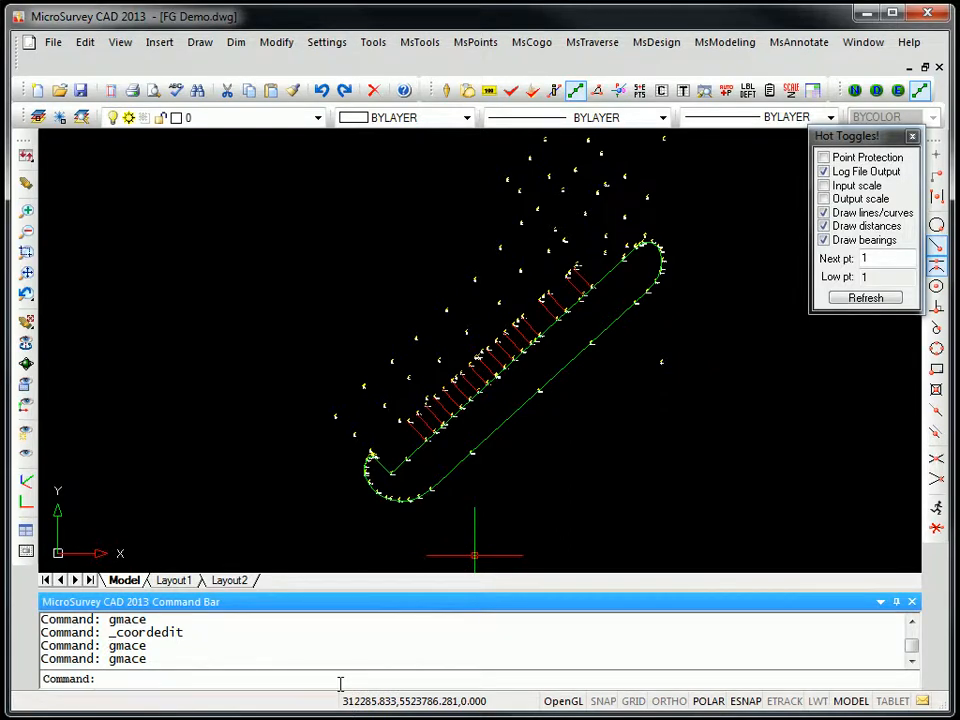
# Export the drawing with WRITEKML, overwriting the existing FG Demo.kml.
pyautogui.write('write')
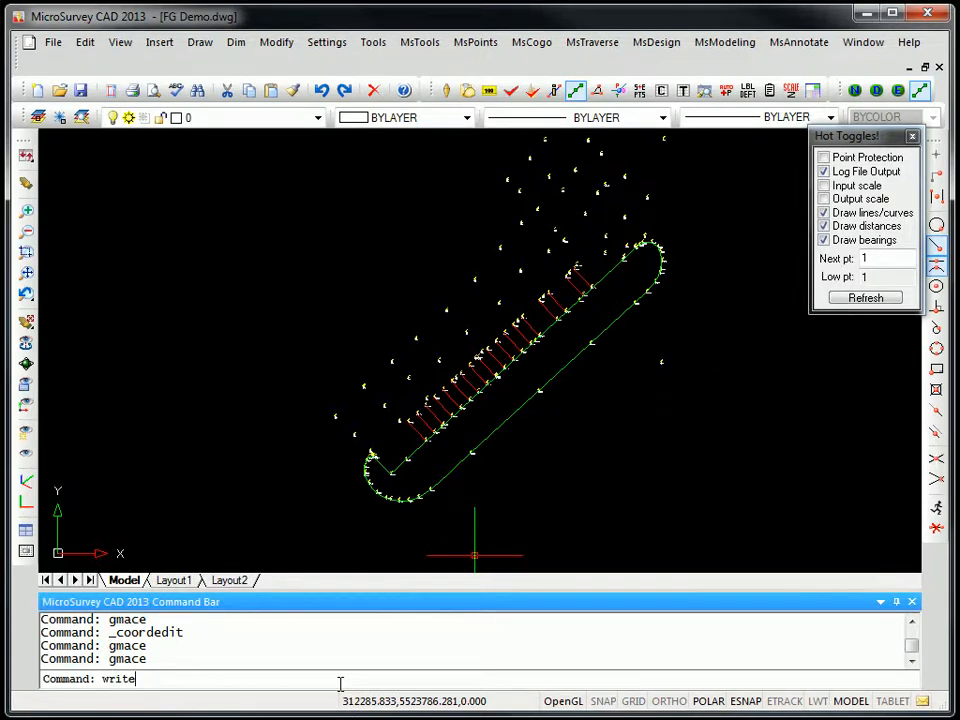
pyautogui.write('kml')
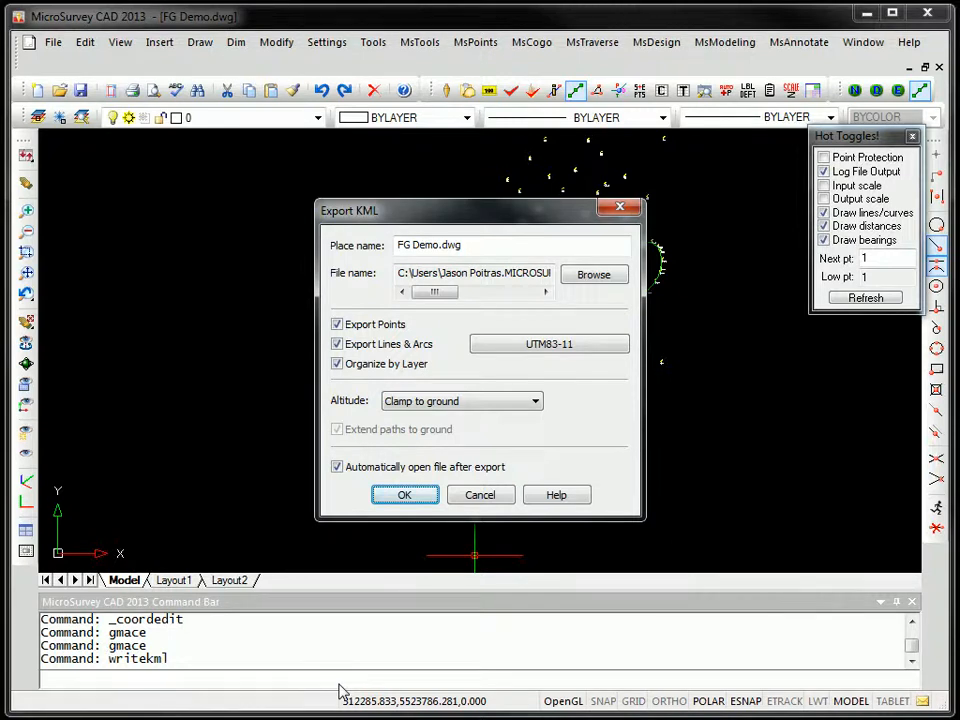
pyautogui.moveTo(380, 434)
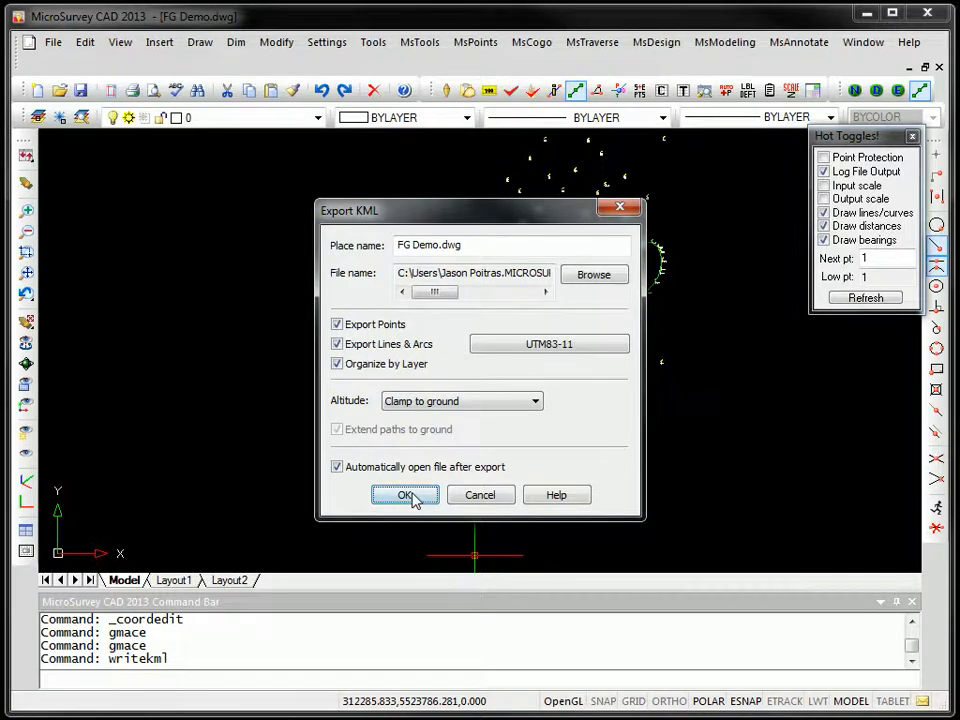
pyautogui.click(405, 494)
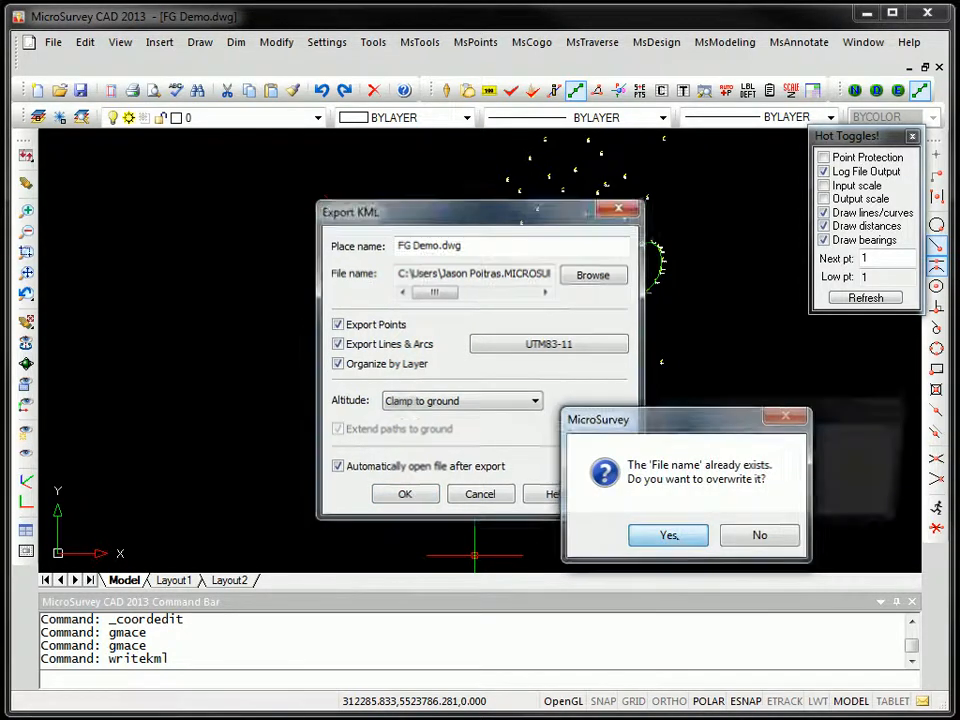
pyautogui.click(668, 535)
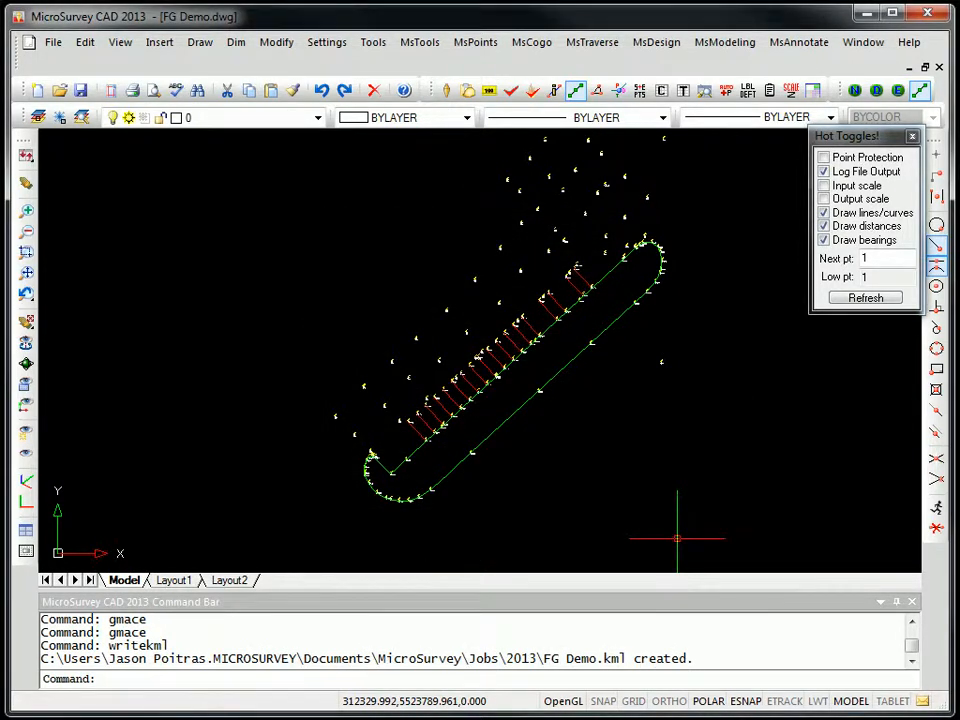